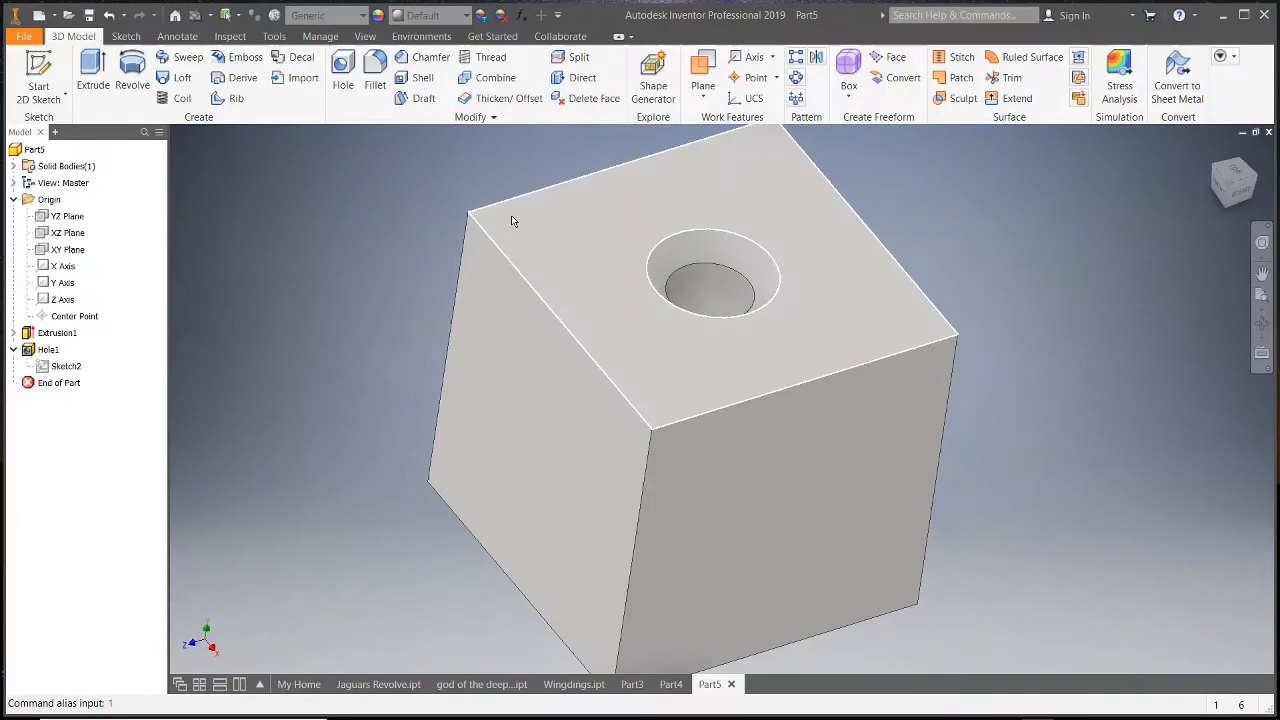
- Clear the cube selection and start a Chamfer with 0.25 equal distance
left_click(745, 290)
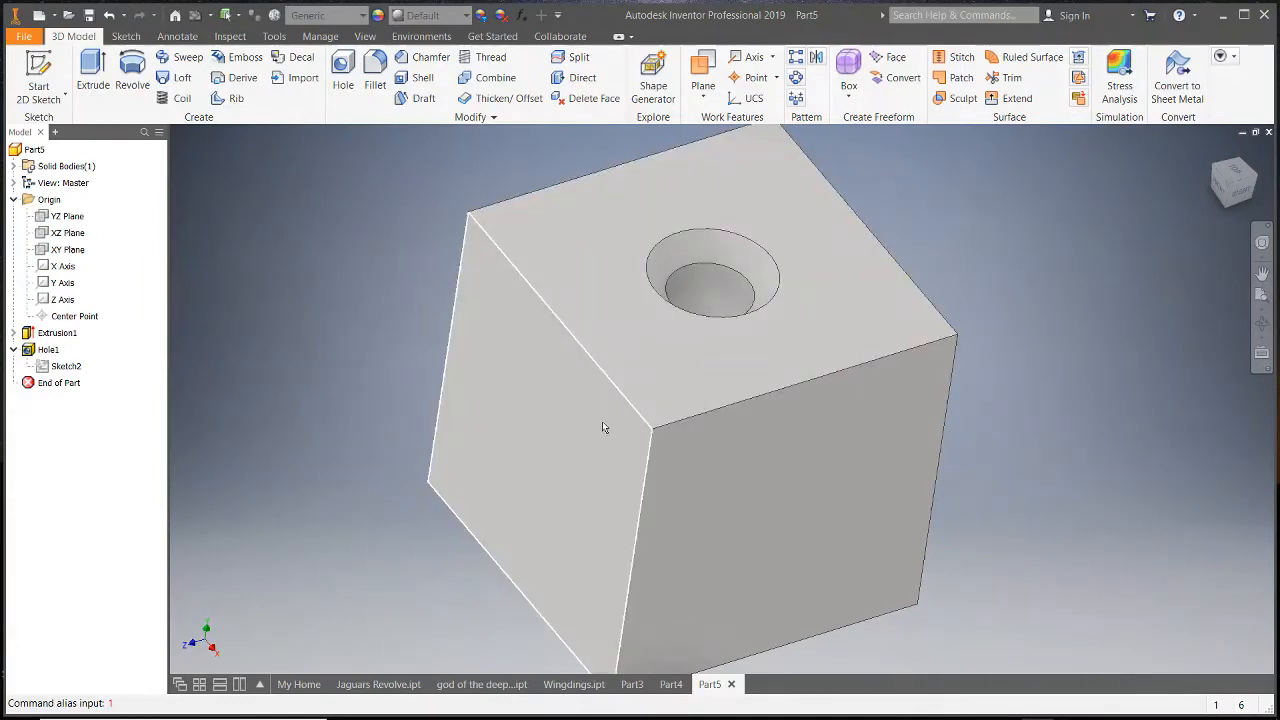
mouse_move(650, 277)
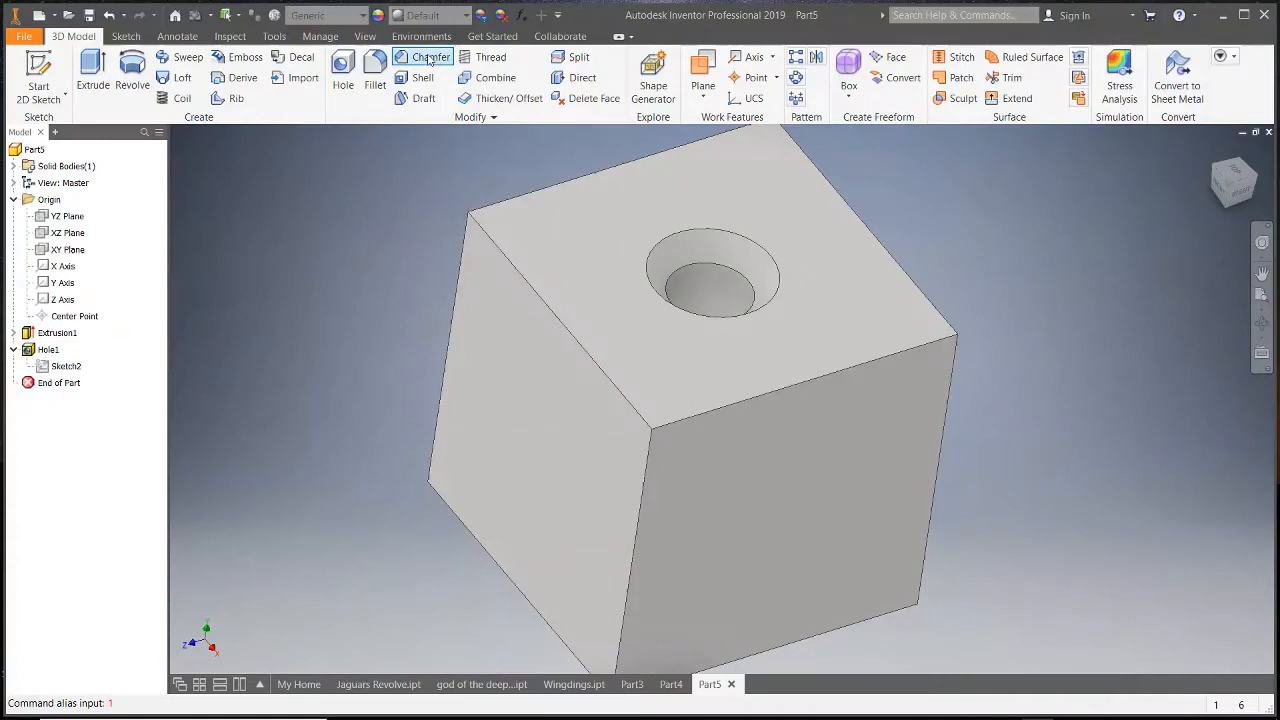
left_click(430, 57)
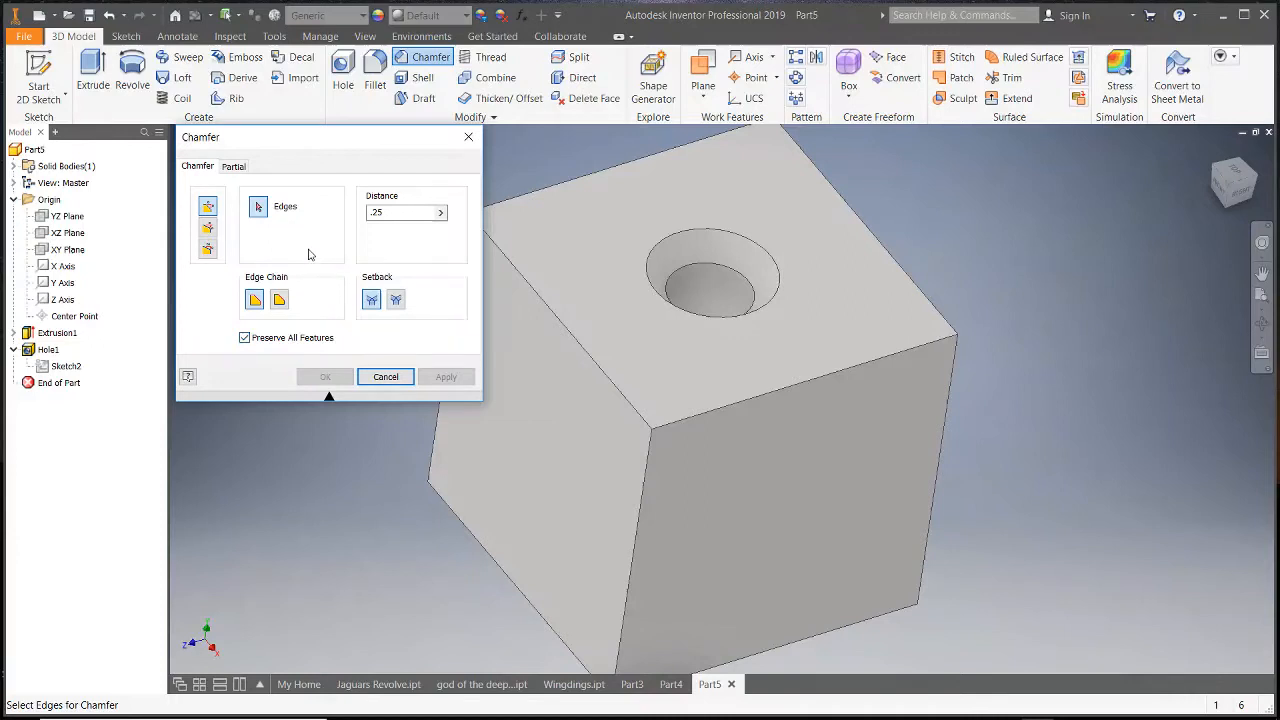
mouse_move(315, 215)
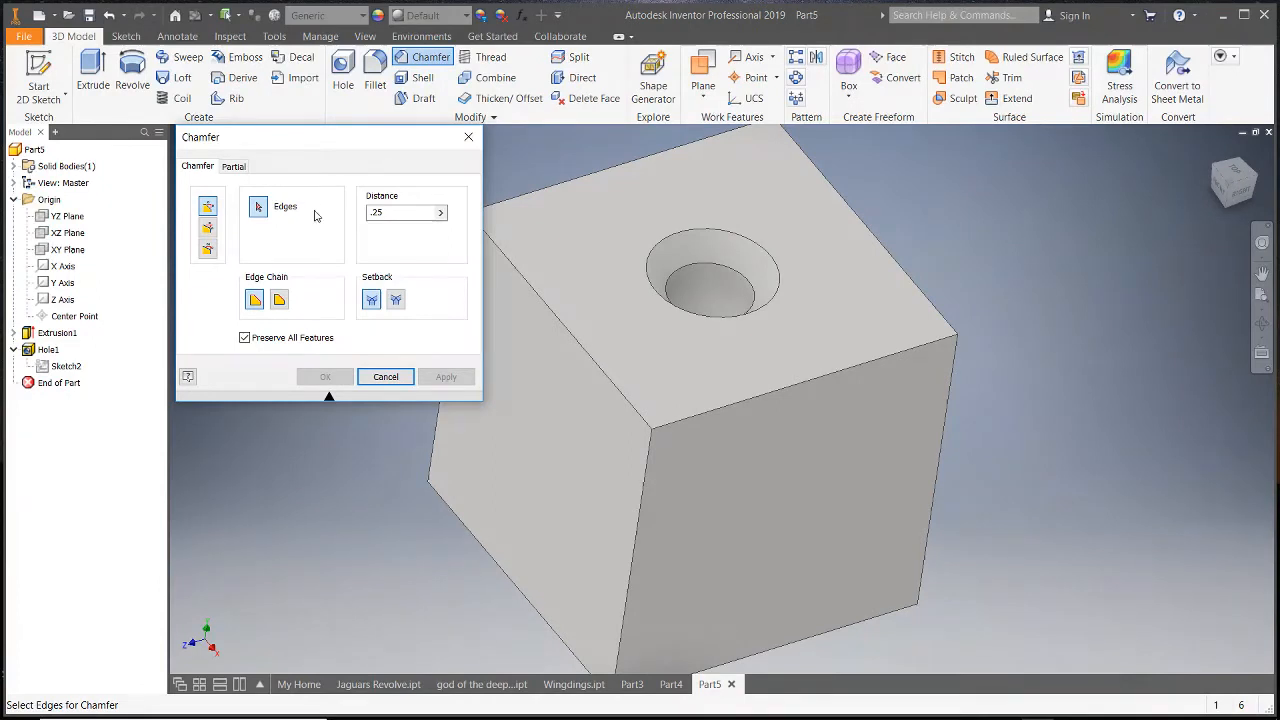
mouse_move(208, 206)
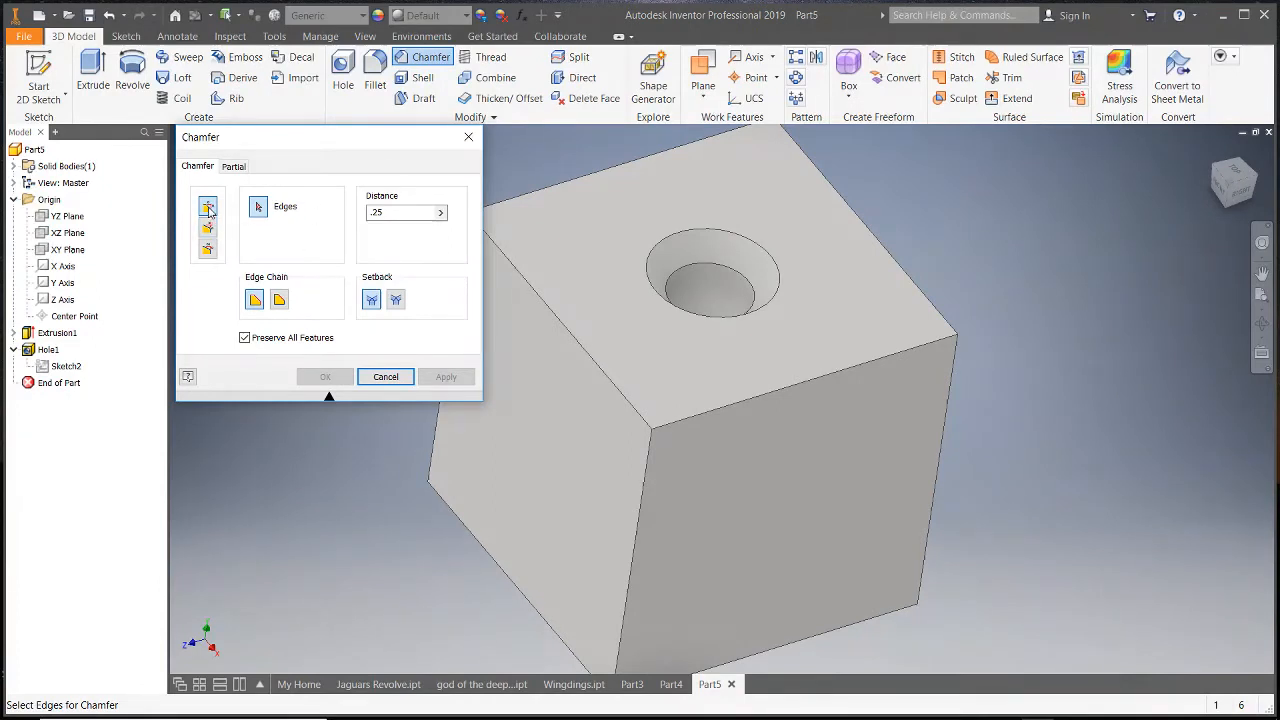
mouse_move(208, 207)
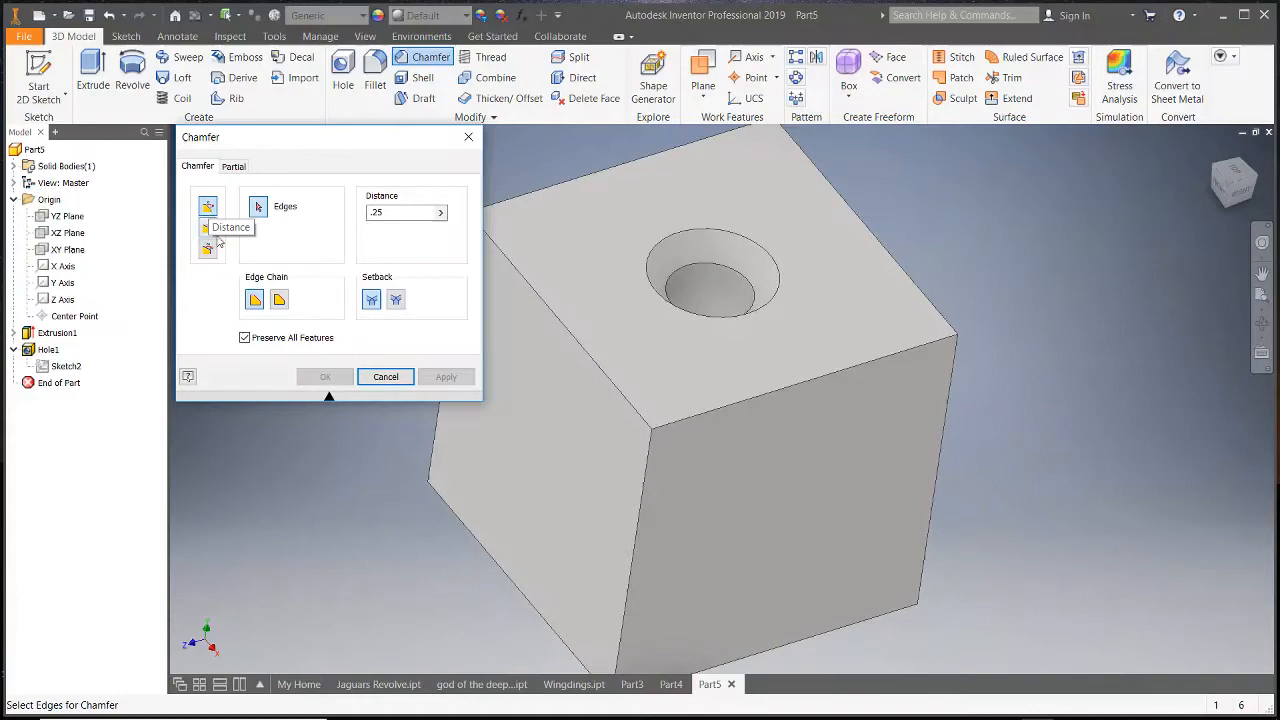
mouse_move(567, 335)
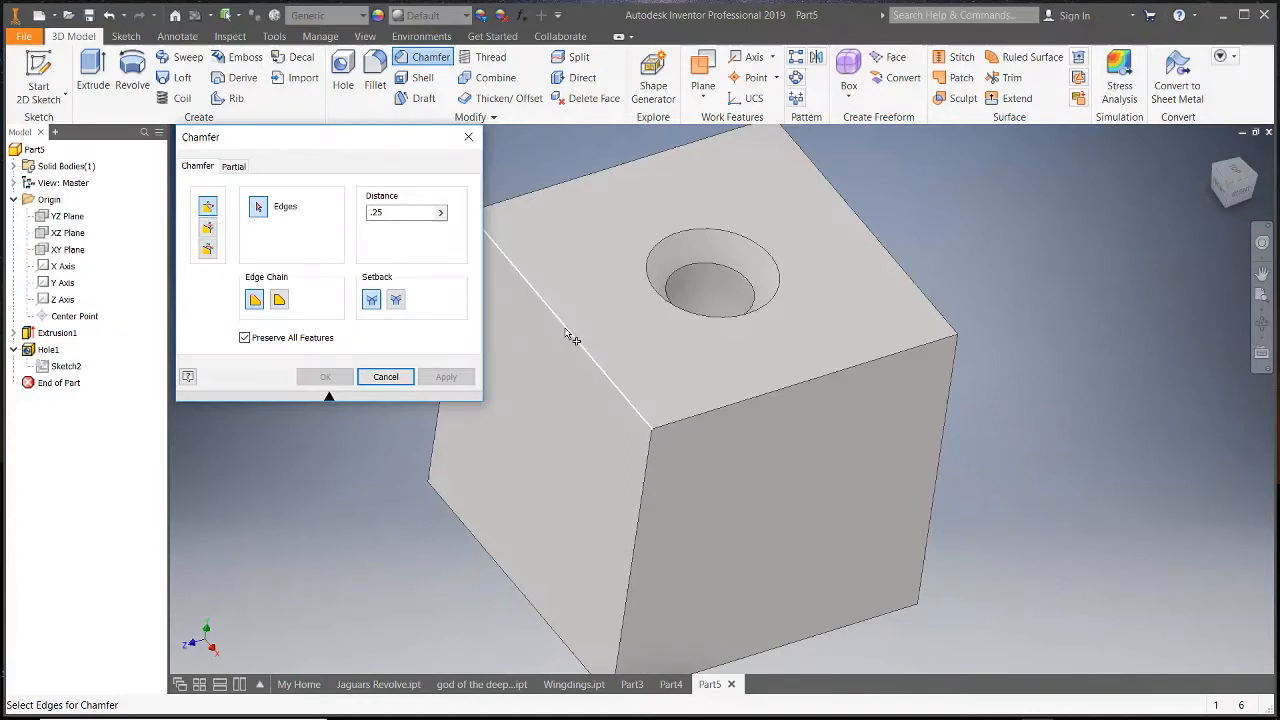
- Pick the cube's top edge and switch the chamfer to distance-and-angle (0.25, 60°)
left_click(565, 330)
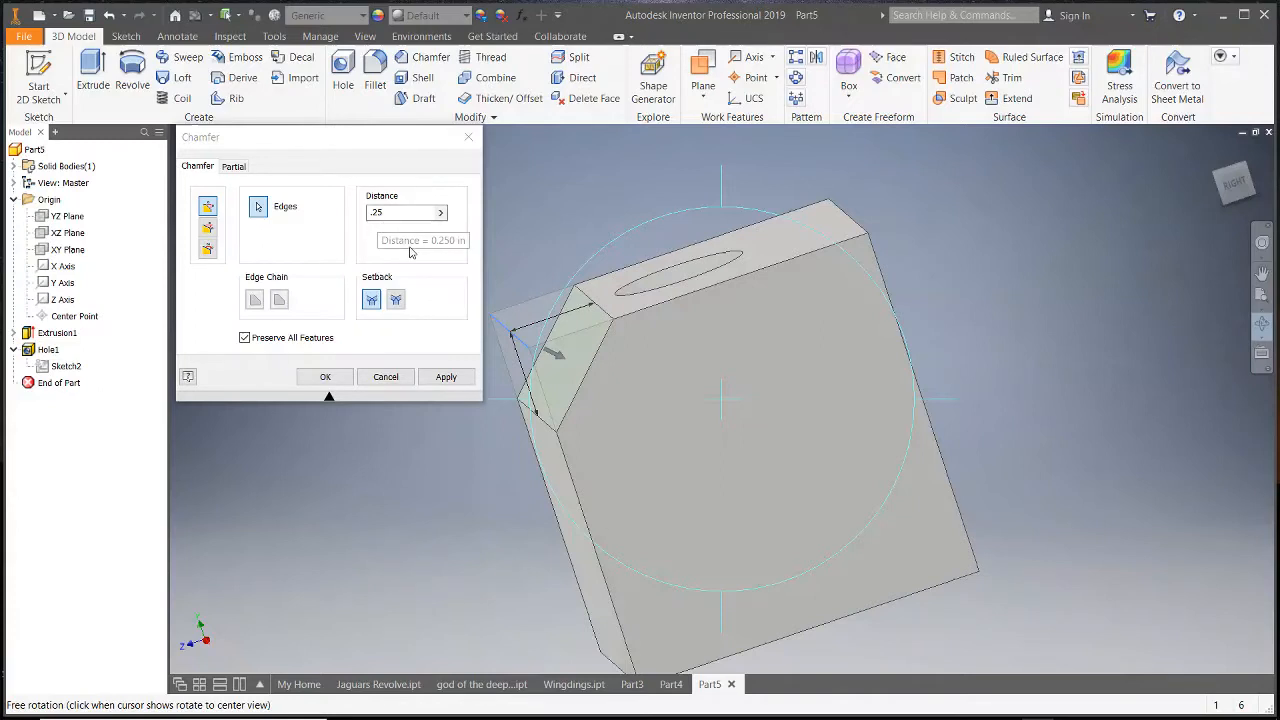
left_click(207, 228)
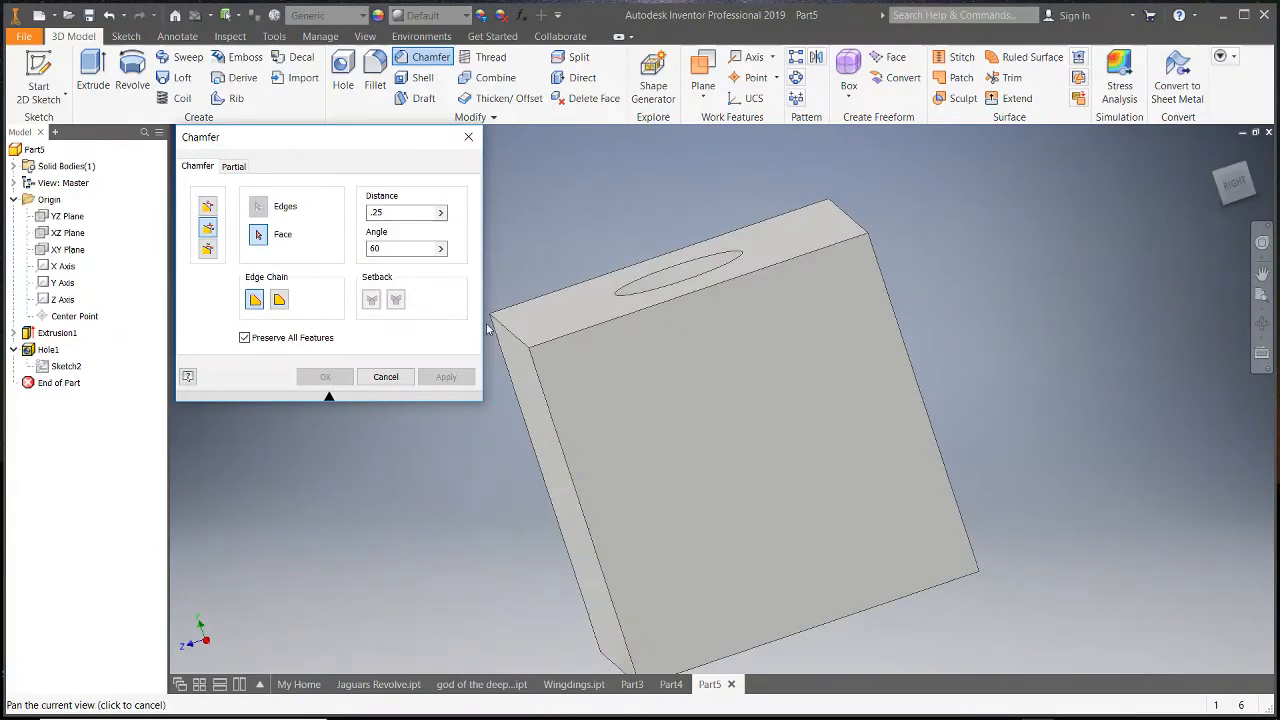
mouse_move(208, 229)
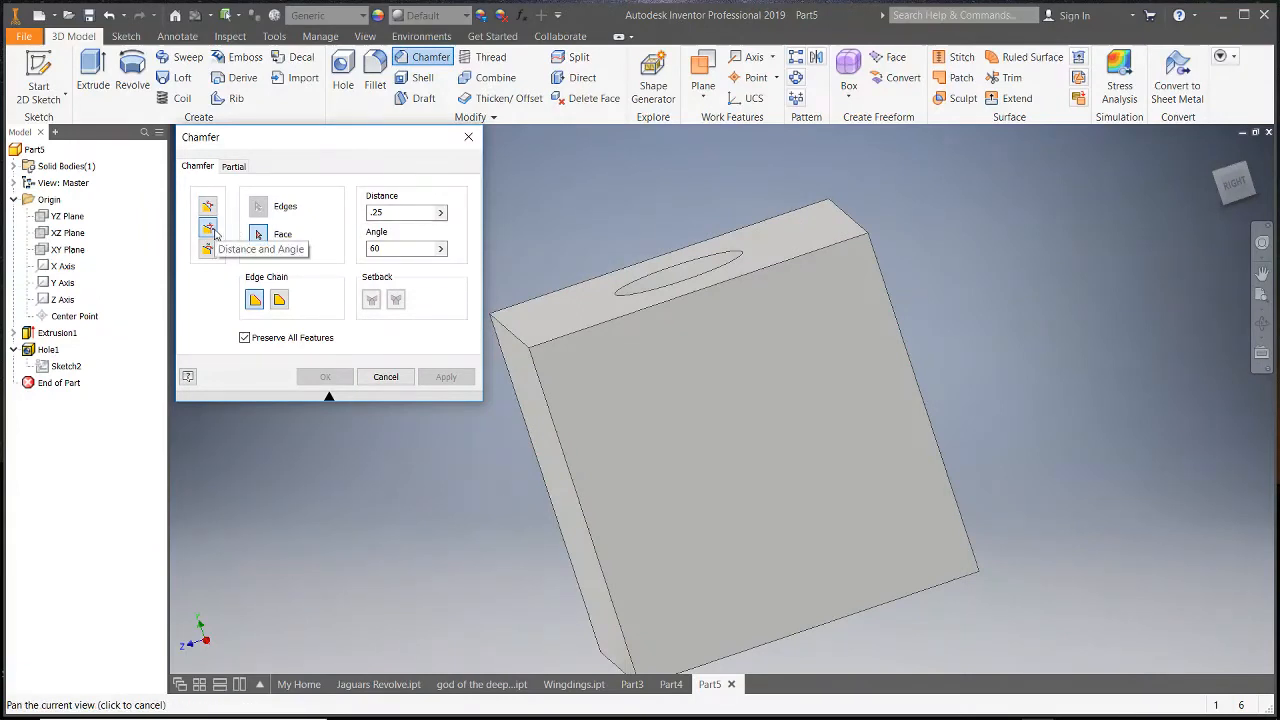
- Use the top face as reference and preview the 0.25 / 60° chamfer on its edge
left_click(208, 229)
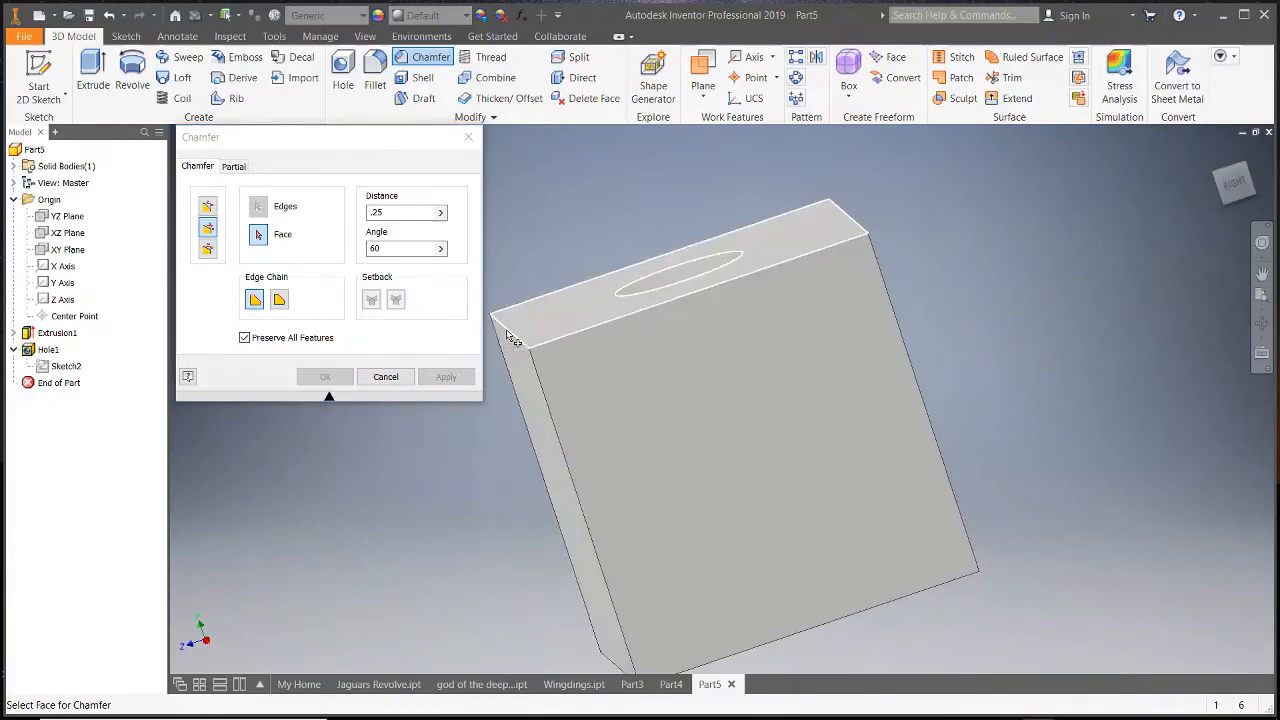
left_click(680, 260)
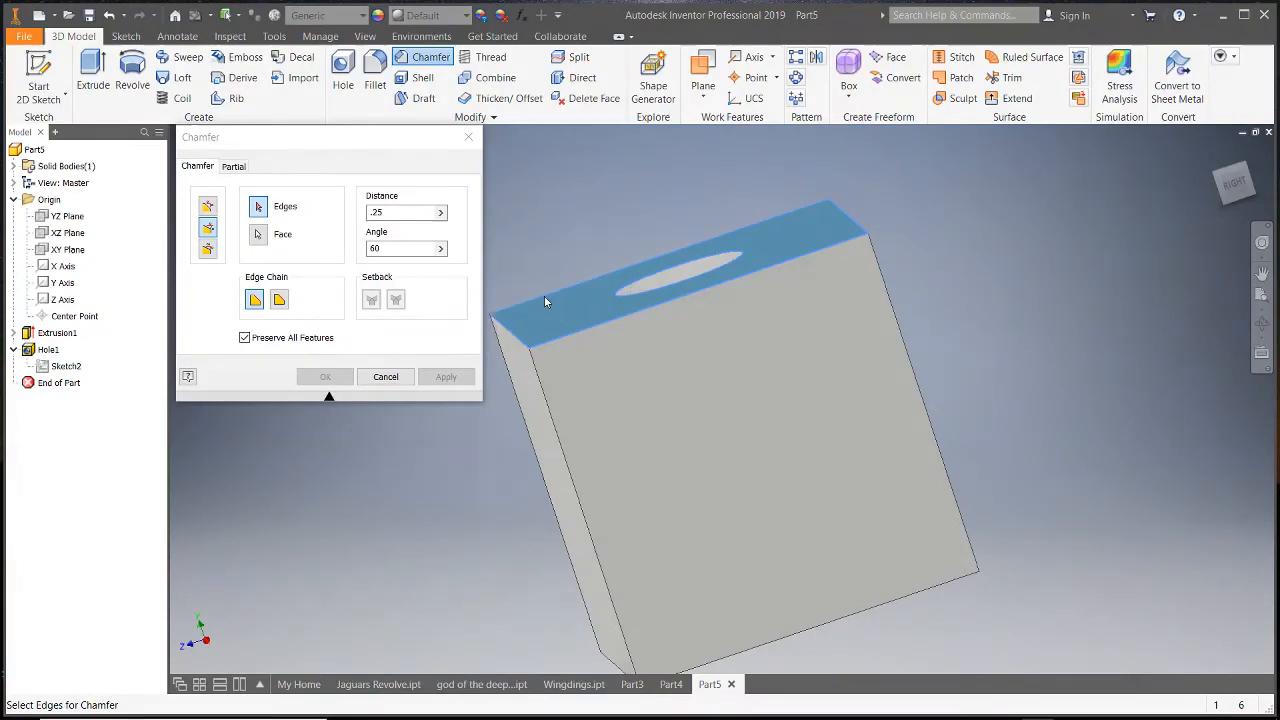
mouse_move(482, 278)
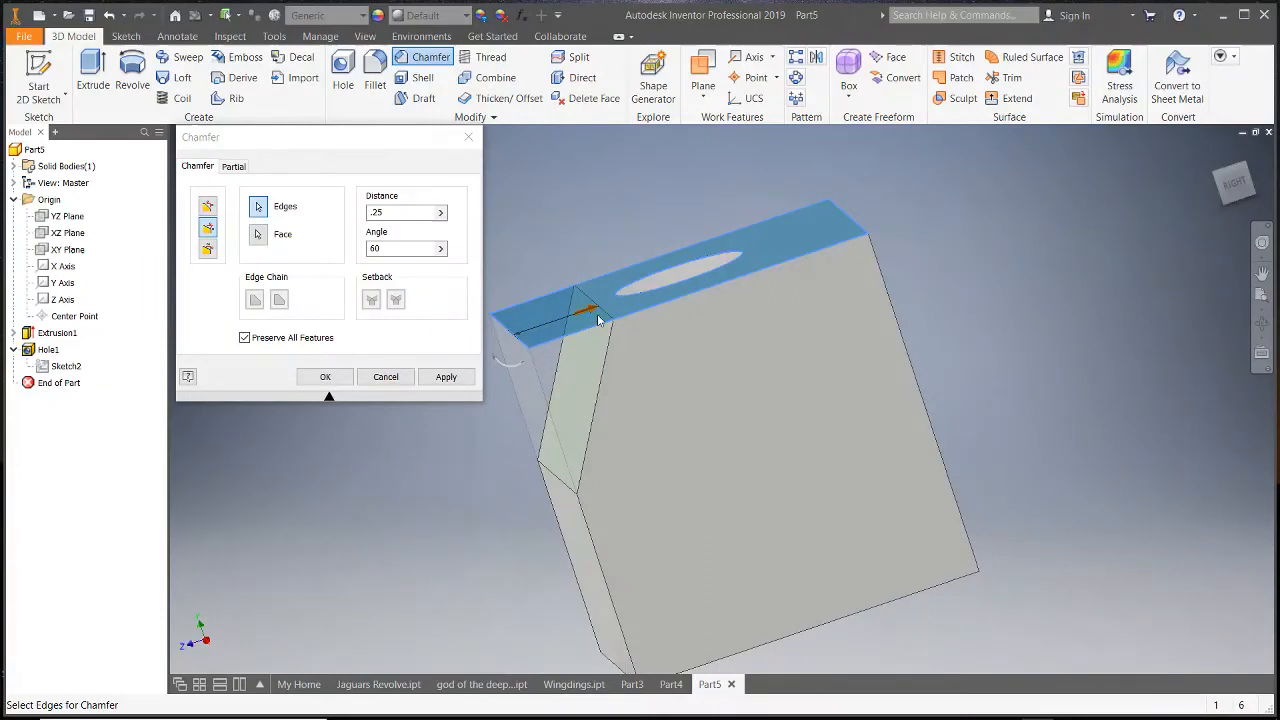
mouse_move(518, 367)
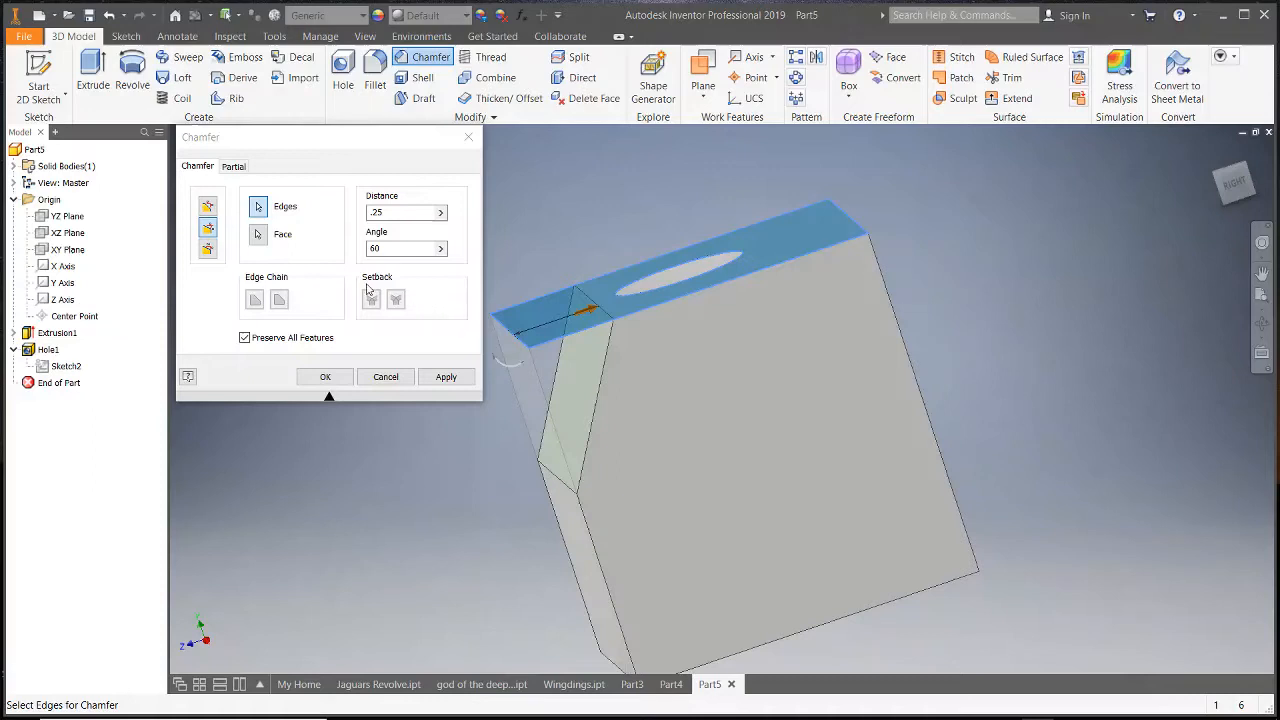
left_click(400, 212)
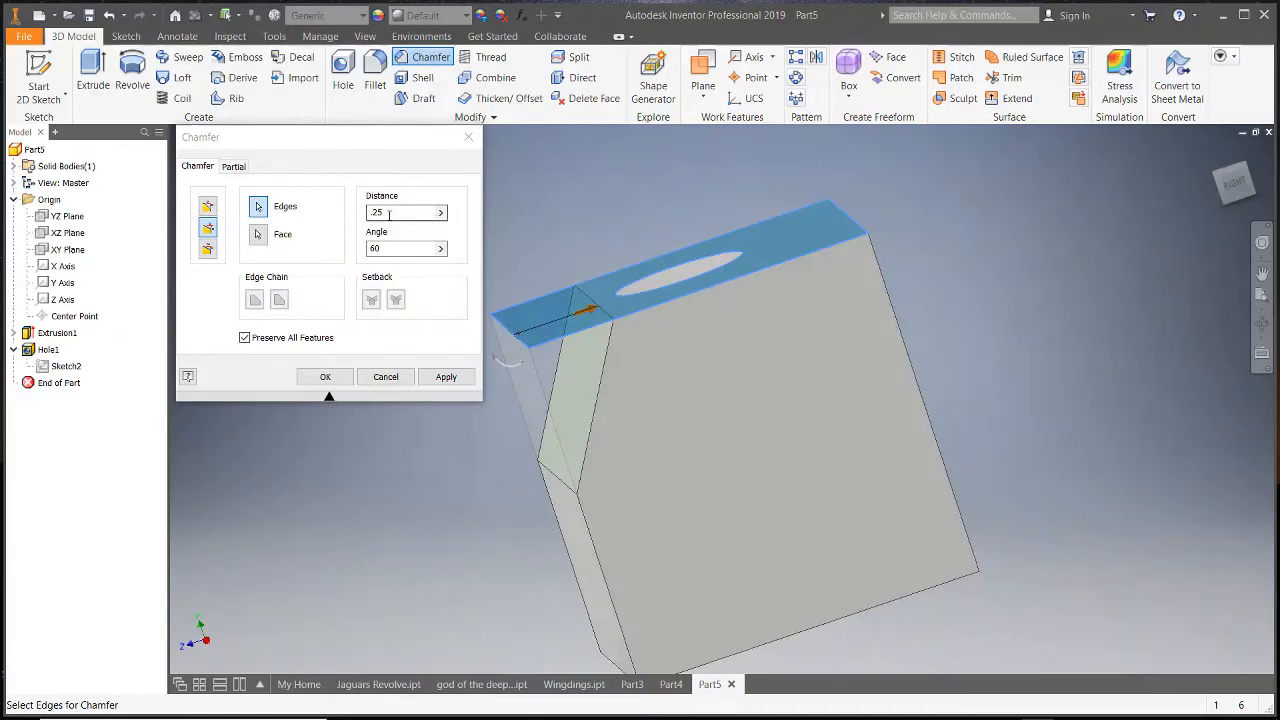
mouse_move(390, 248)
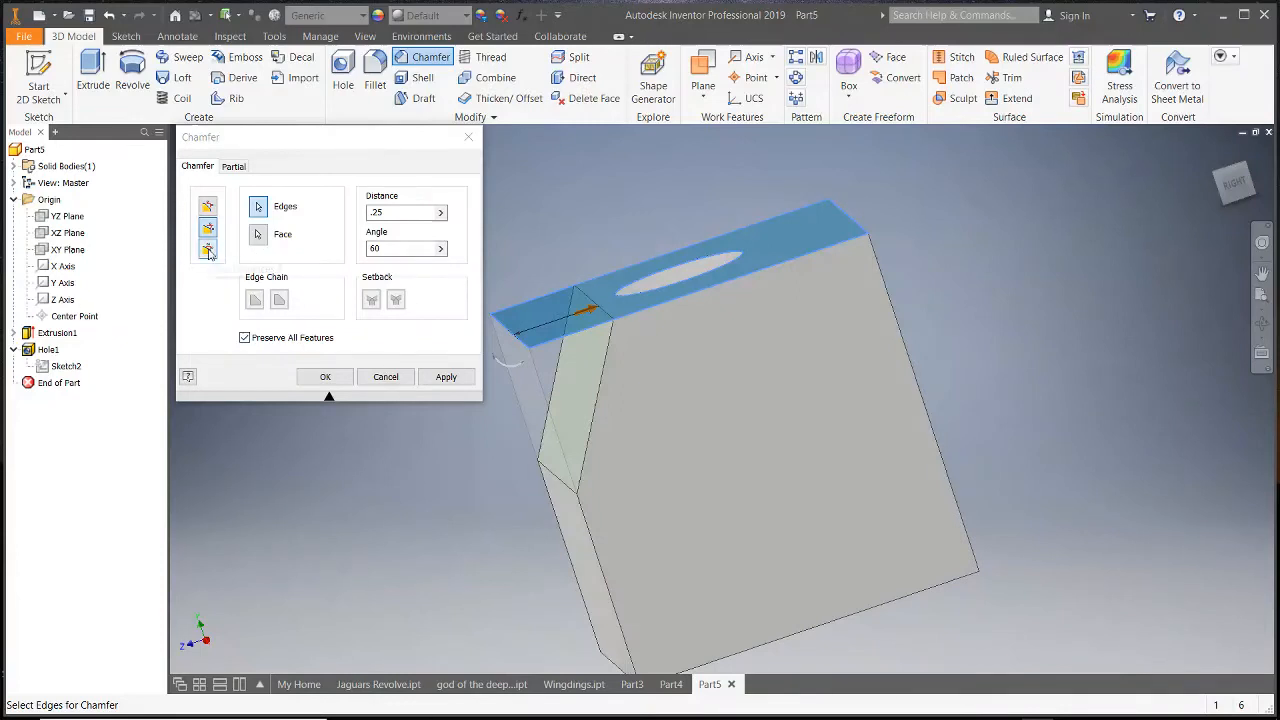
- Switch the chamfer to two distances, 0.25 and 0.125 in, and preview it
left_click(207, 248)
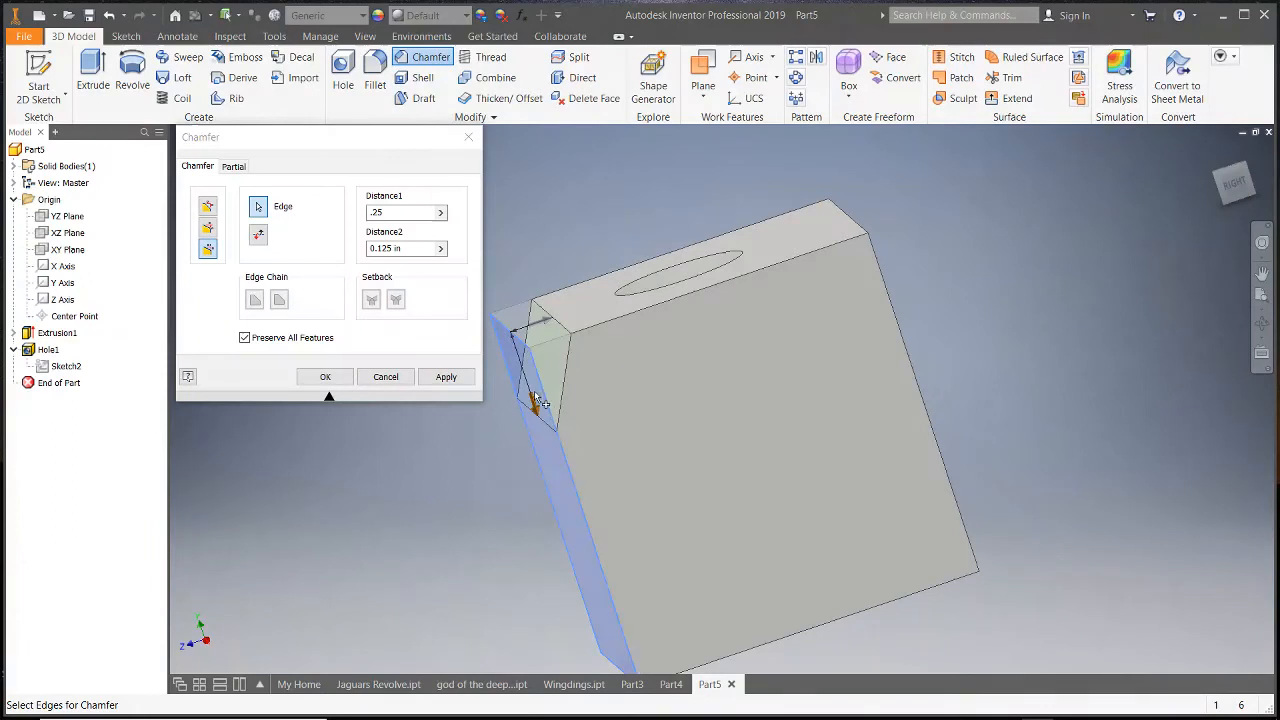
mouse_move(525, 385)
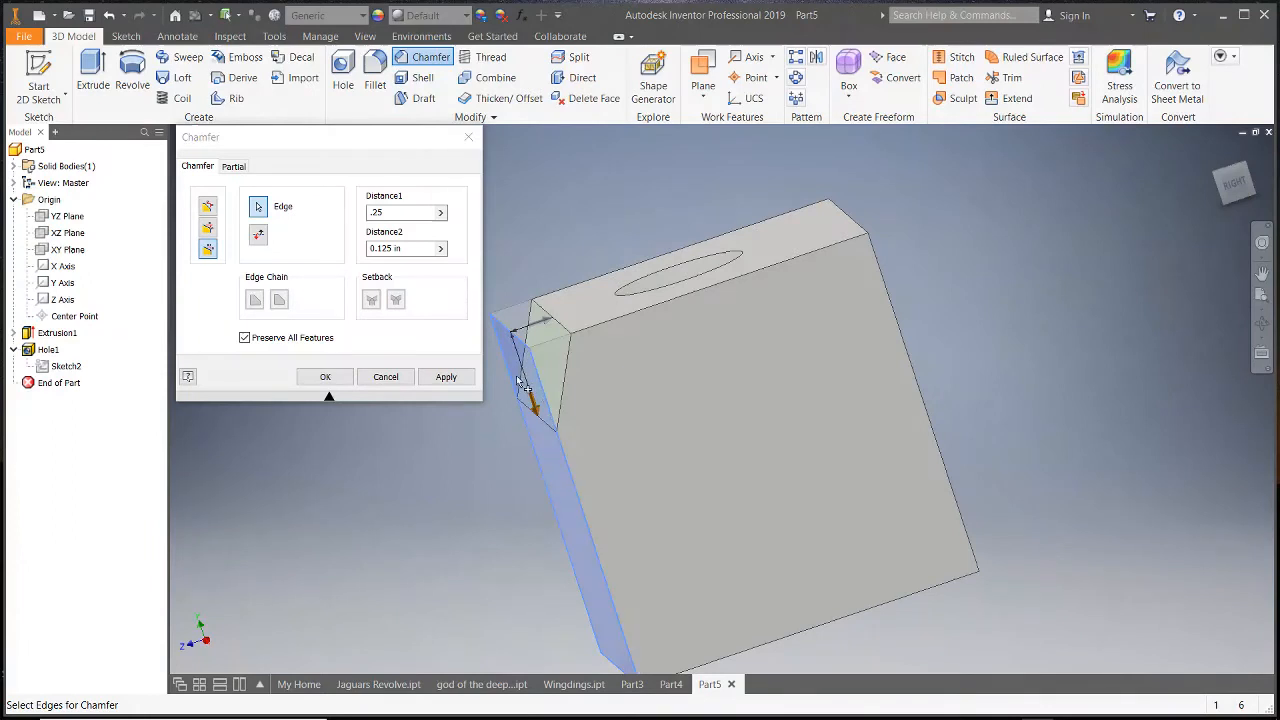
mouse_move(545, 440)
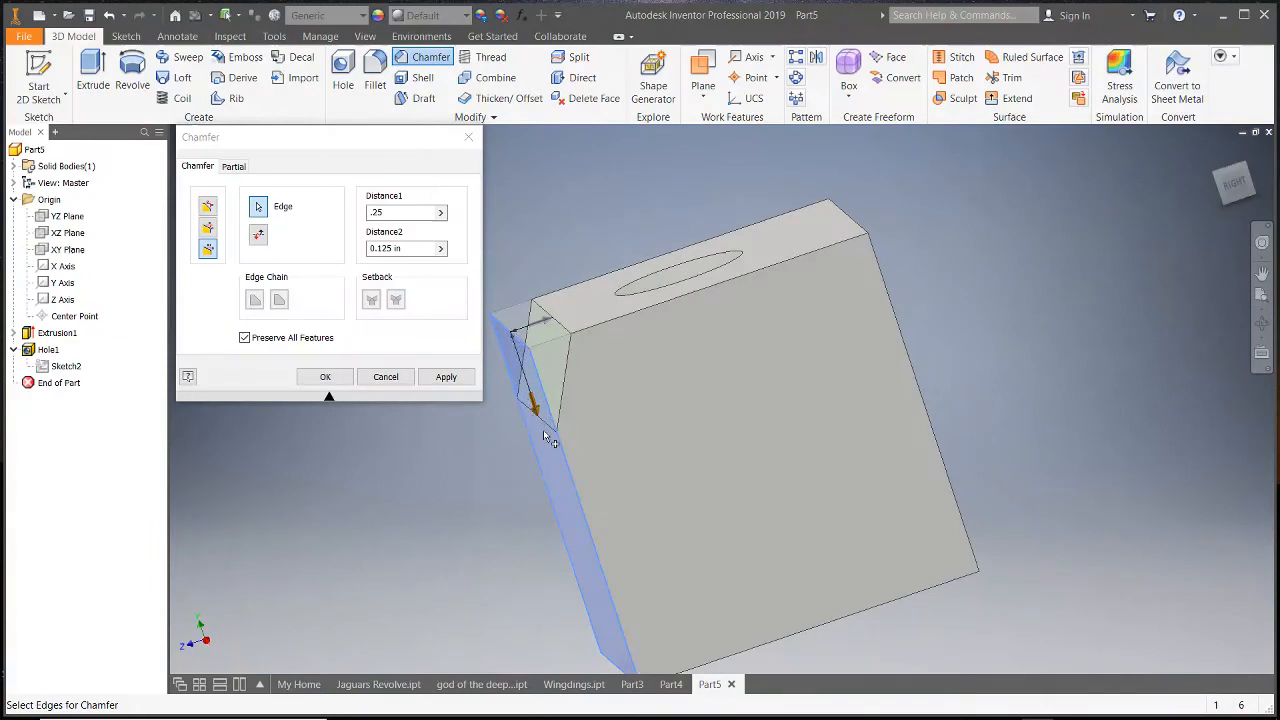
mouse_move(555, 330)
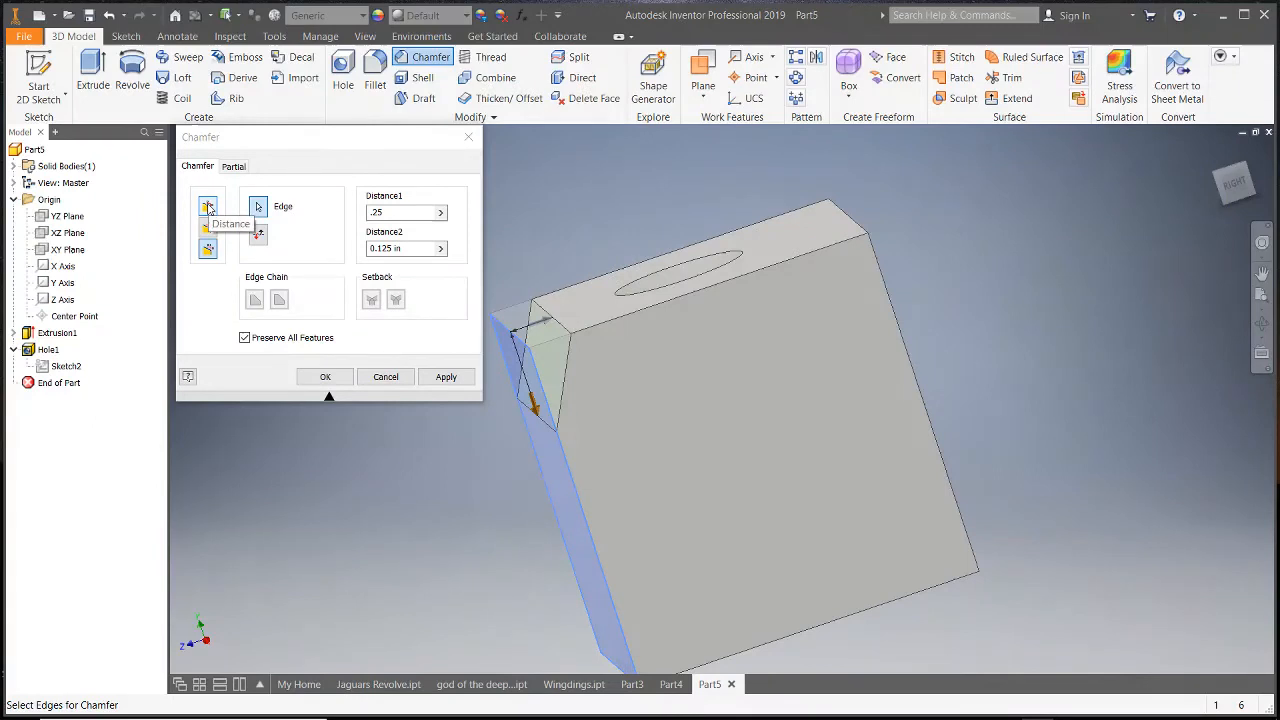
- Preview equal 0.25 chamfers on corner-meeting edges using the second setback option
left_click(208, 206)
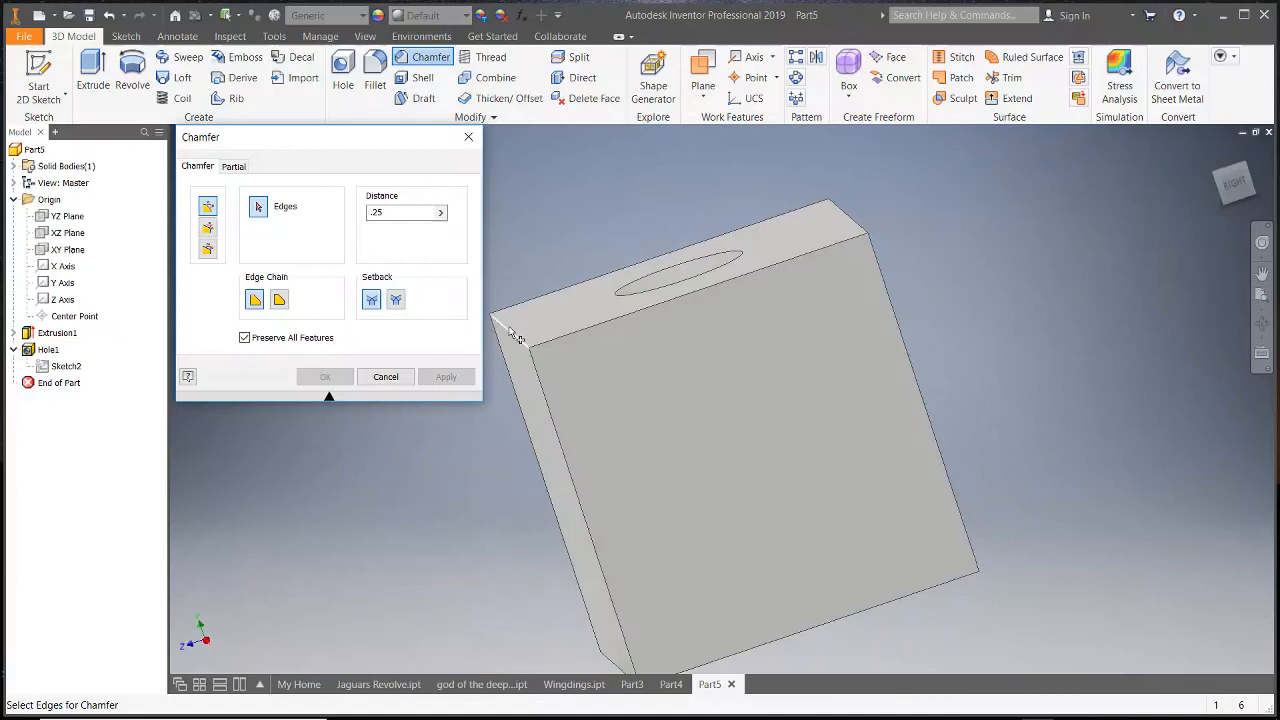
left_click(545, 340)
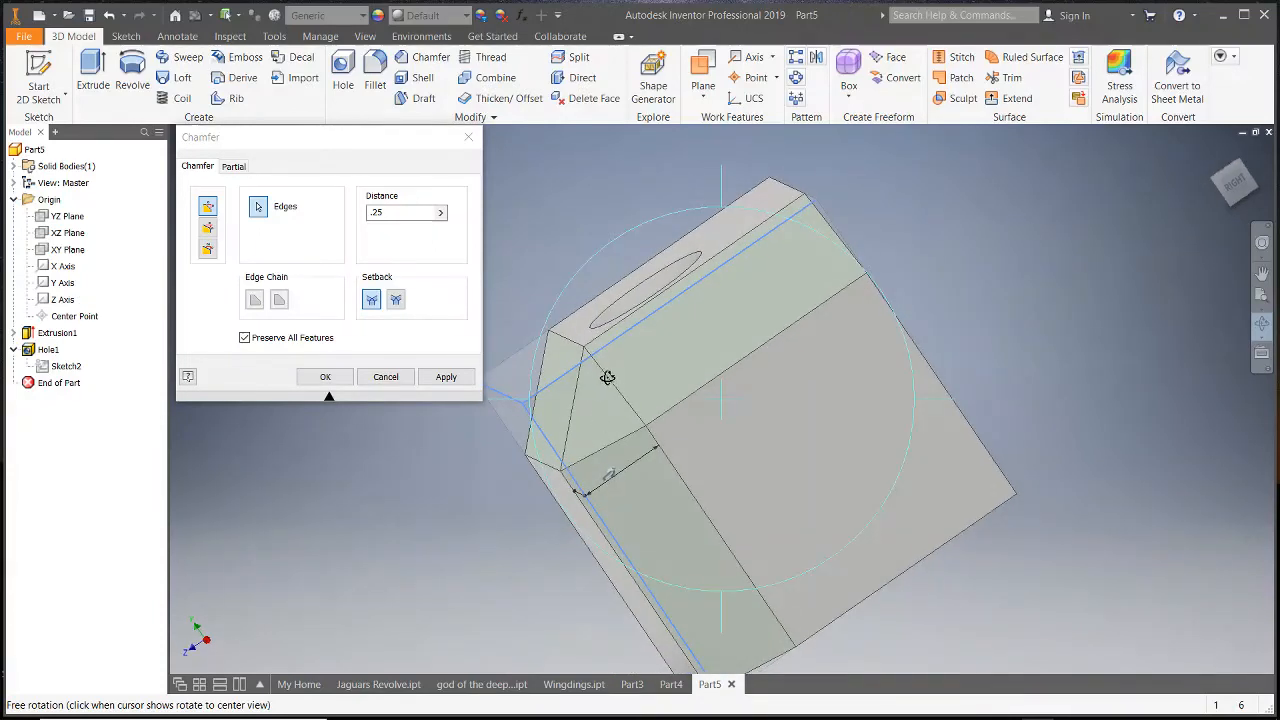
mouse_move(1148, 337)
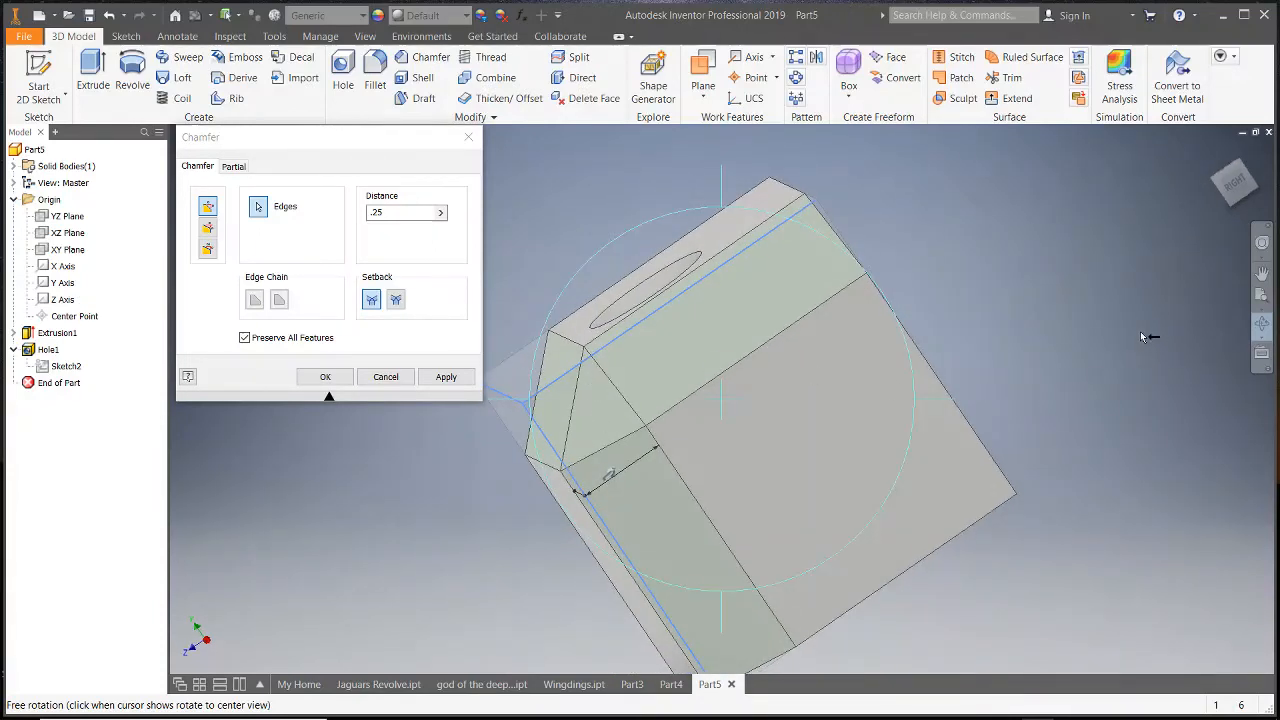
mouse_move(396, 300)
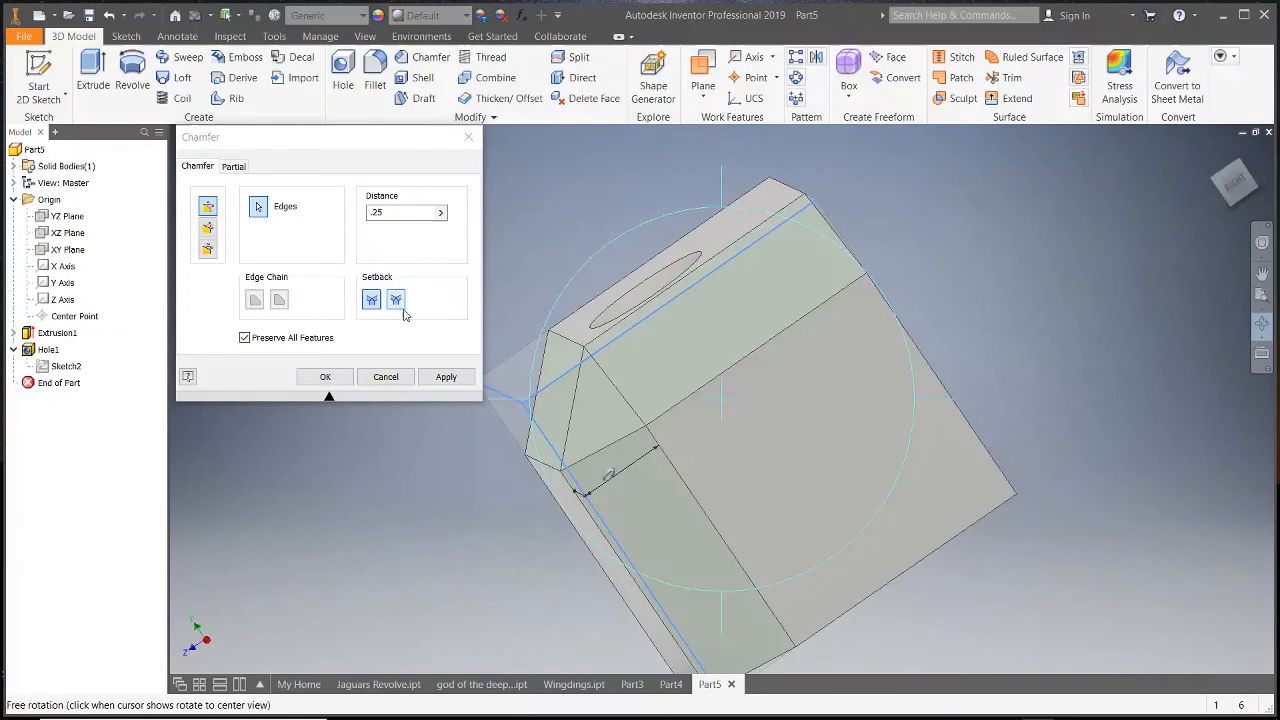
left_click(396, 300)
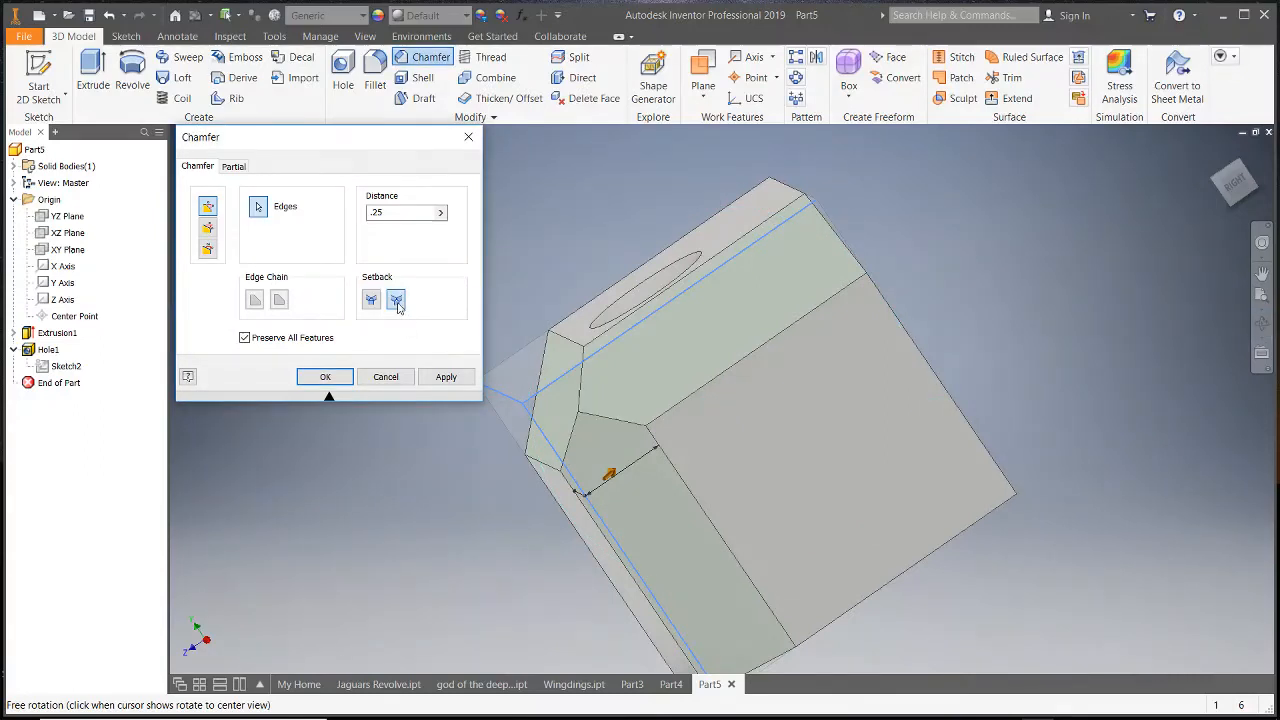